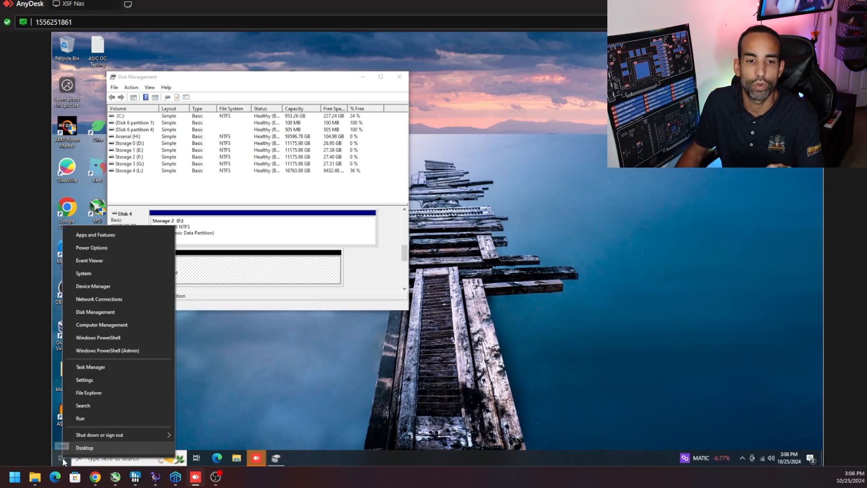
mouse_move(111, 313)
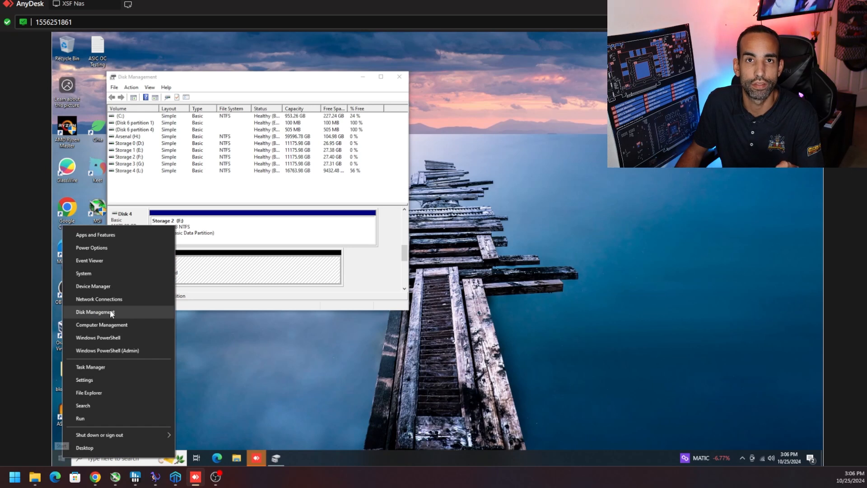
Step: Open Disk Management to reach Disk 5's 953.85 GB unallocated space
left_click(93, 312)
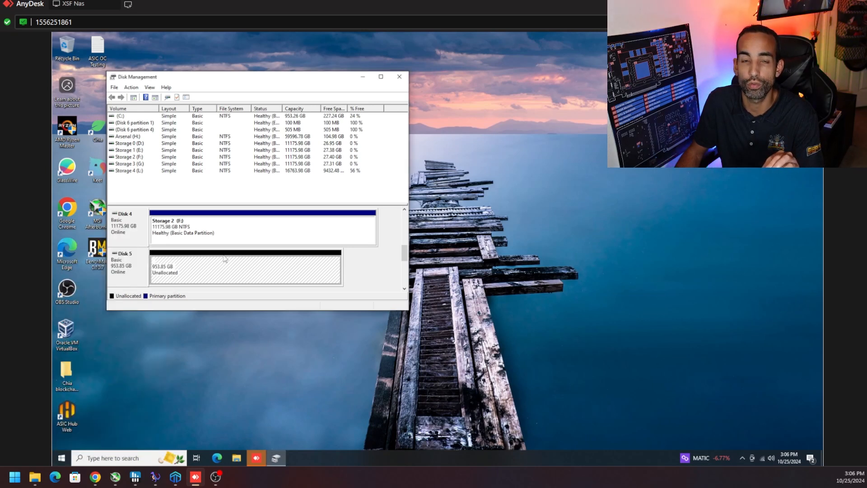
mouse_move(261, 229)
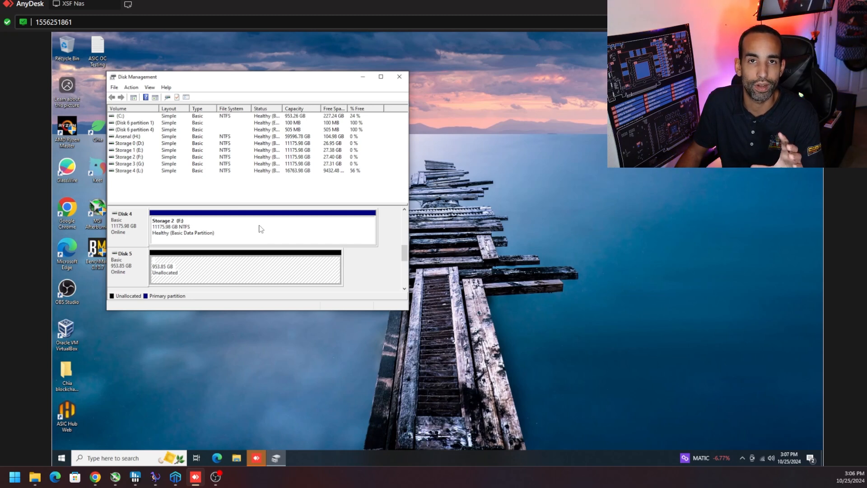
mouse_move(213, 268)
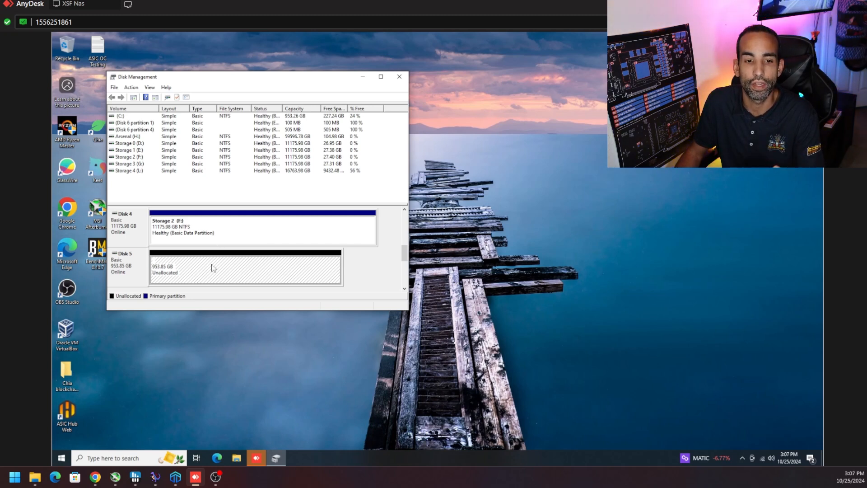
mouse_move(239, 271)
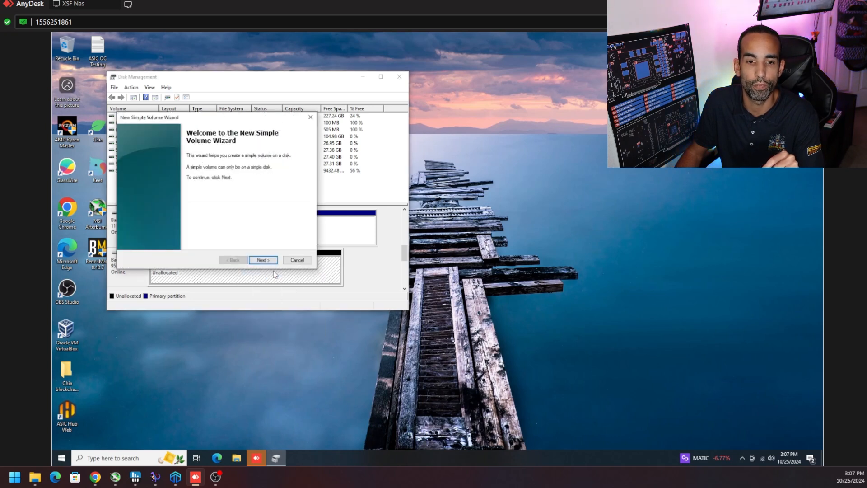
Step: Keep the full 953.85 GB volume size and assign drive letter U
left_click(262, 260)
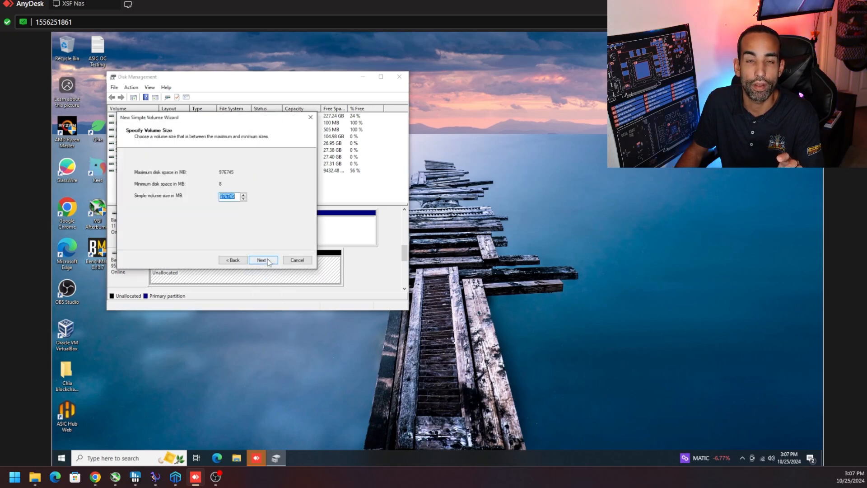
left_click(261, 260)
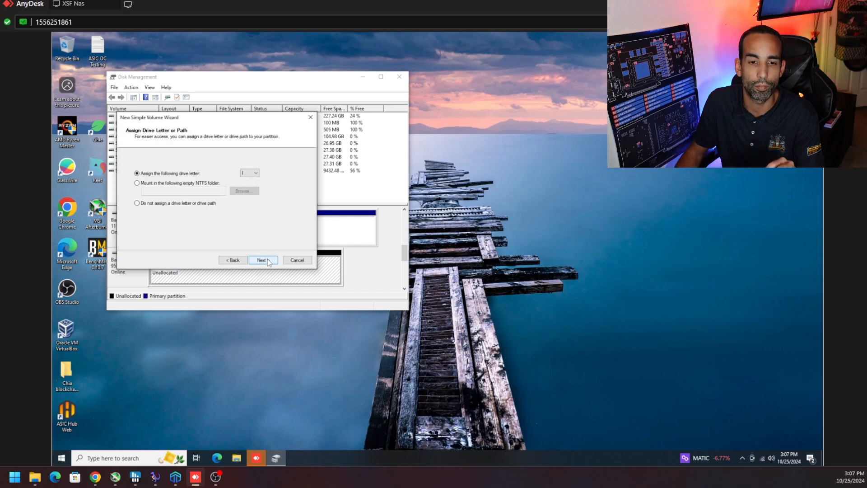
left_click(254, 173)
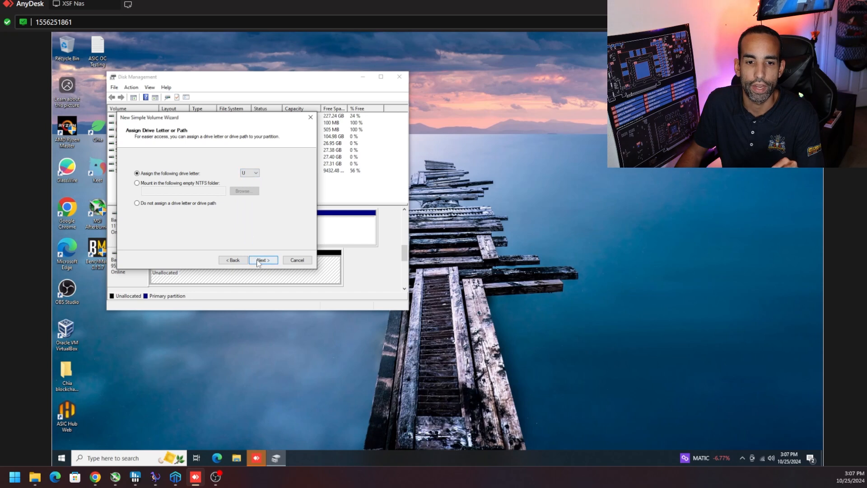
left_click(262, 260)
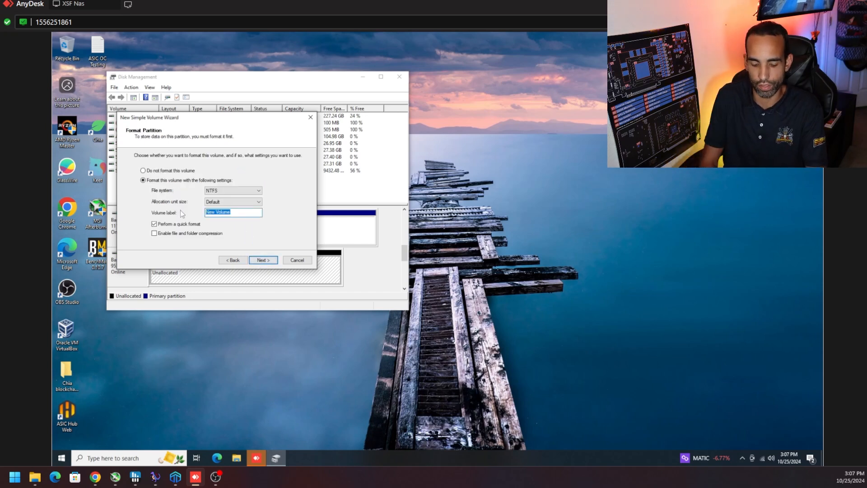
Step: Quick-format as NTFS labelled 'IDSonix i7000 Pro' and finish the wizard
type("IDSonix i7000")
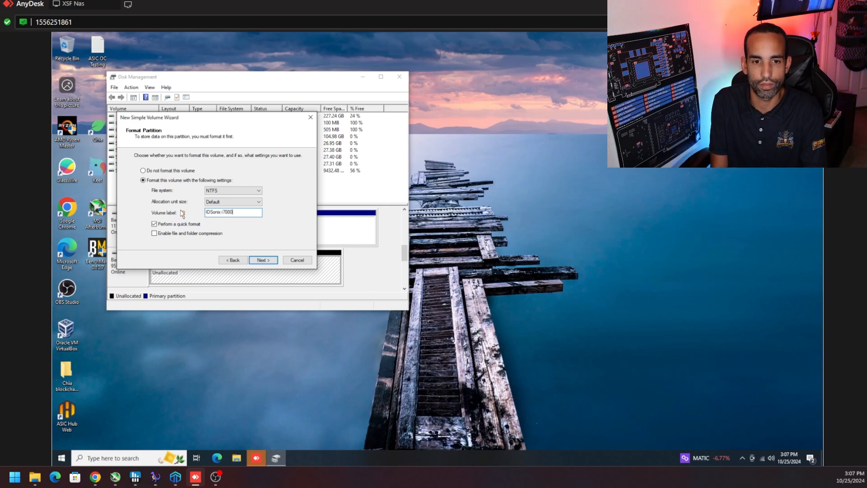
left_click(262, 260)
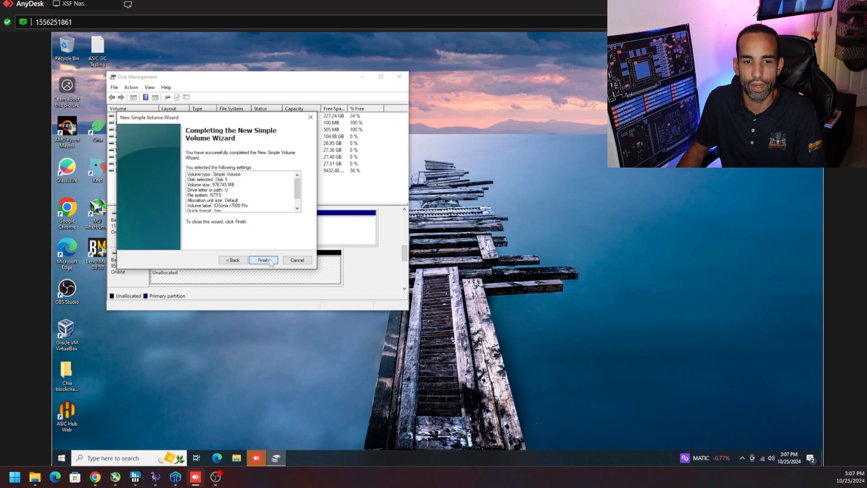
left_click(262, 261)
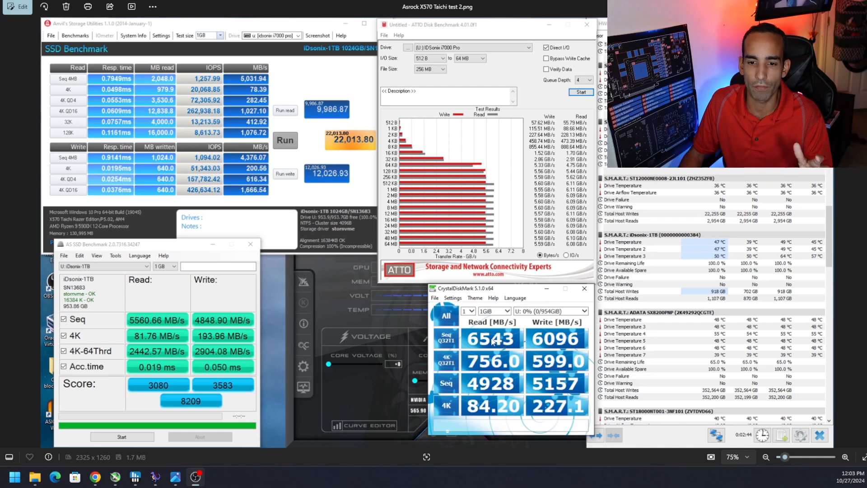
mouse_move(534, 366)
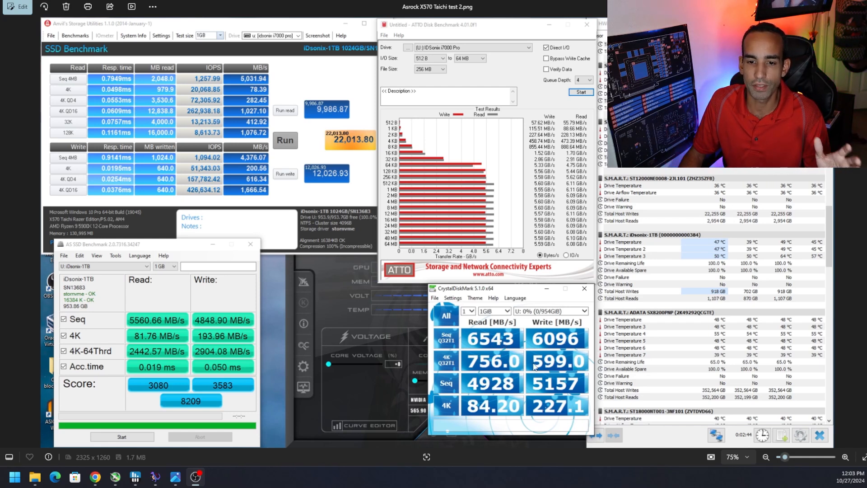
mouse_move(533, 364)
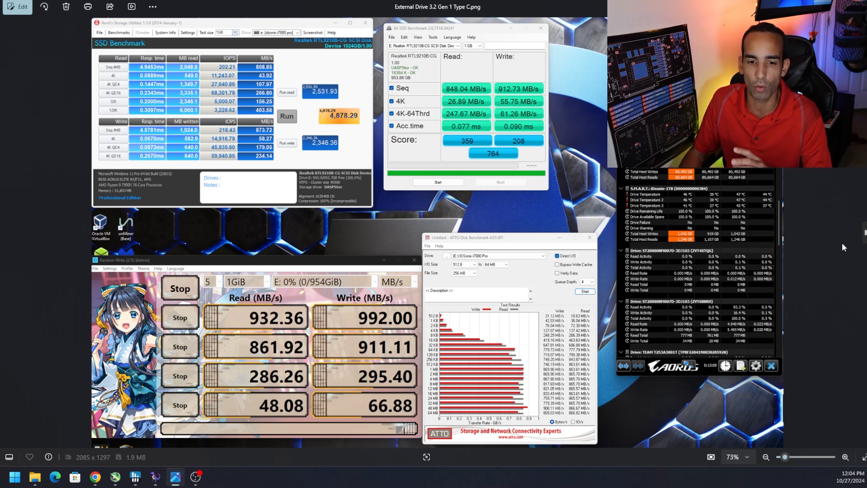
mouse_move(337, 398)
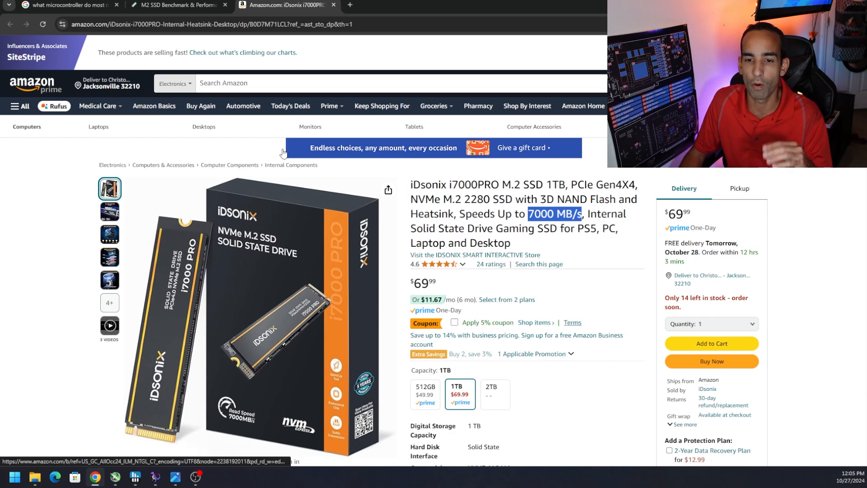
Step: Switch to the Google search on NVMe SSD microcontrollers showing Marvell and Flashtec
left_click(66, 5)
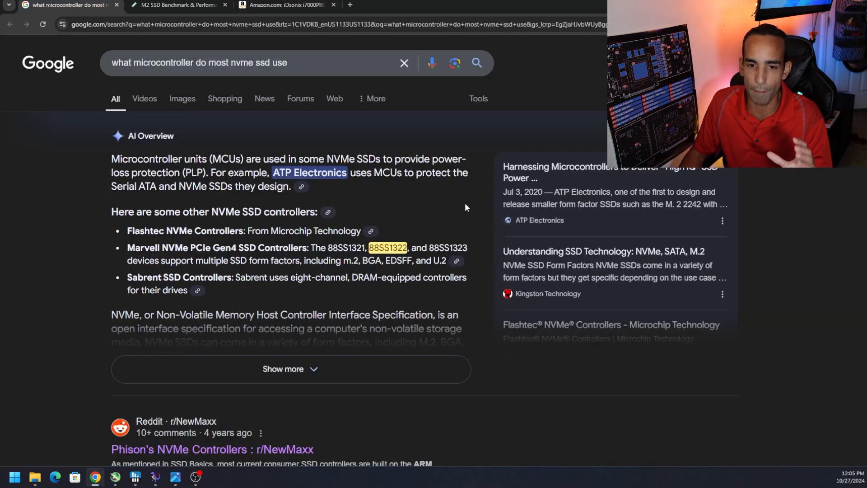
mouse_move(478, 251)
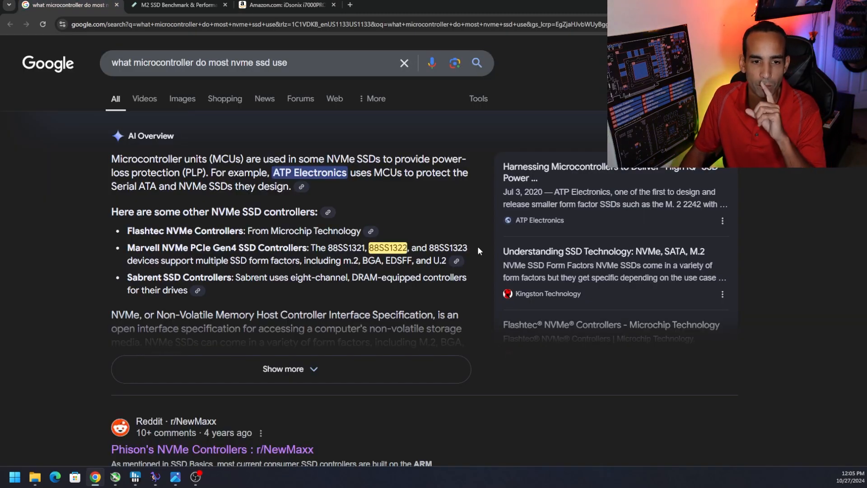
mouse_move(422, 275)
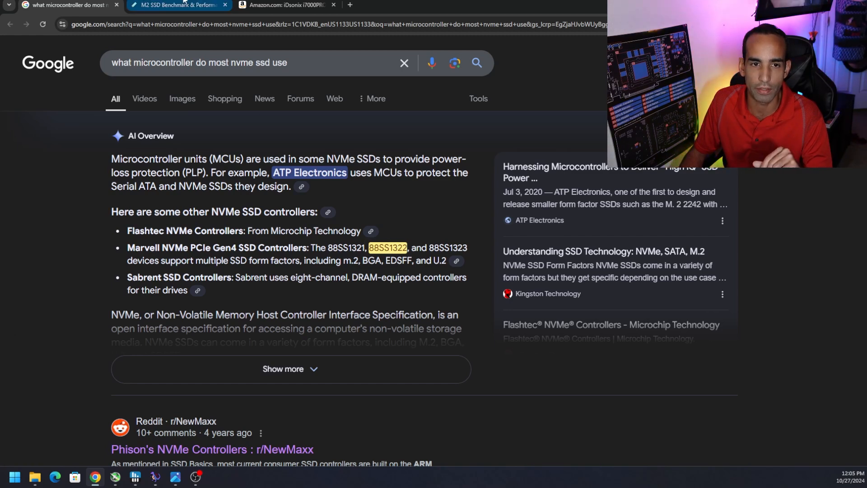
Step: Browse the M.2 SSD benchmark rankings, then return to the iDSonix i7000PRO Amazon listing
left_click(177, 4)
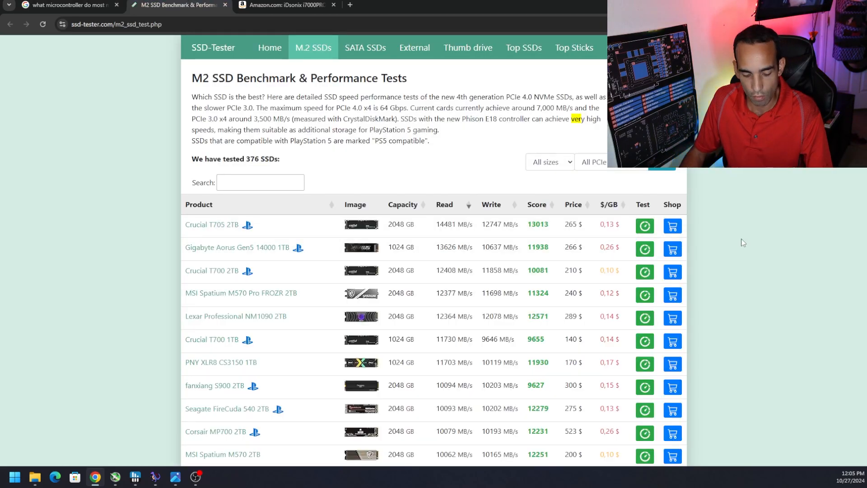
scroll("down", 3)
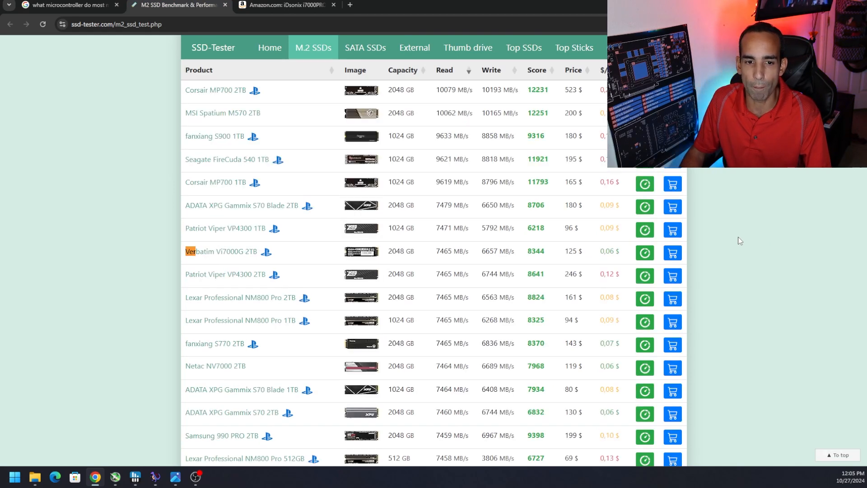
mouse_move(230, 265)
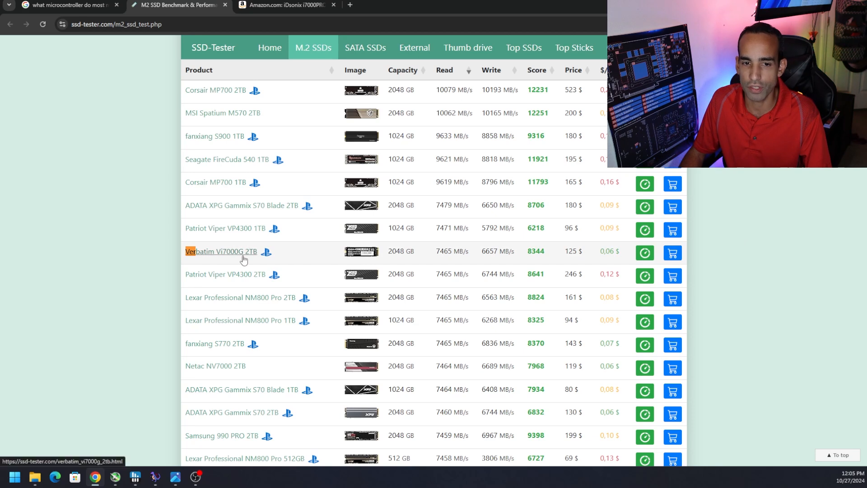
mouse_move(313, 266)
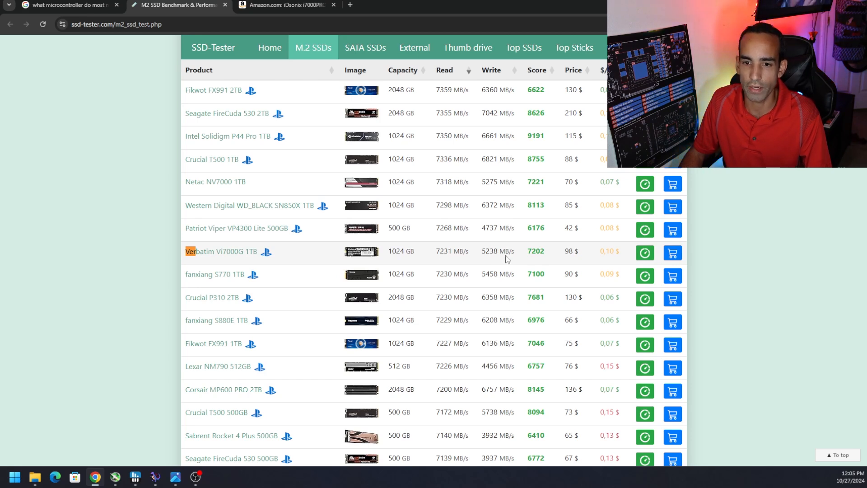
mouse_move(591, 263)
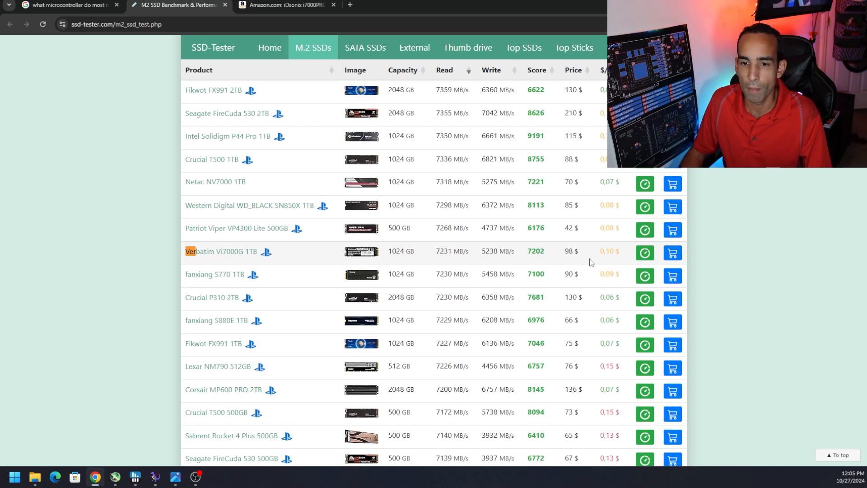
mouse_move(559, 250)
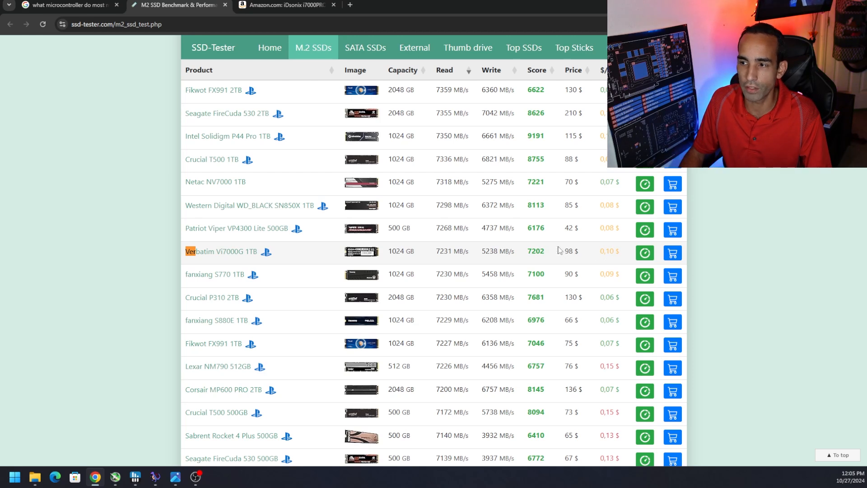
mouse_move(579, 255)
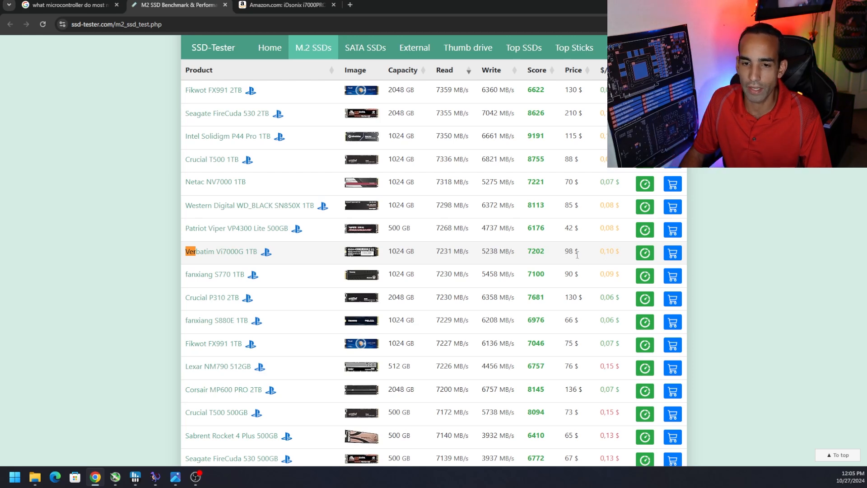
left_click(282, 5)
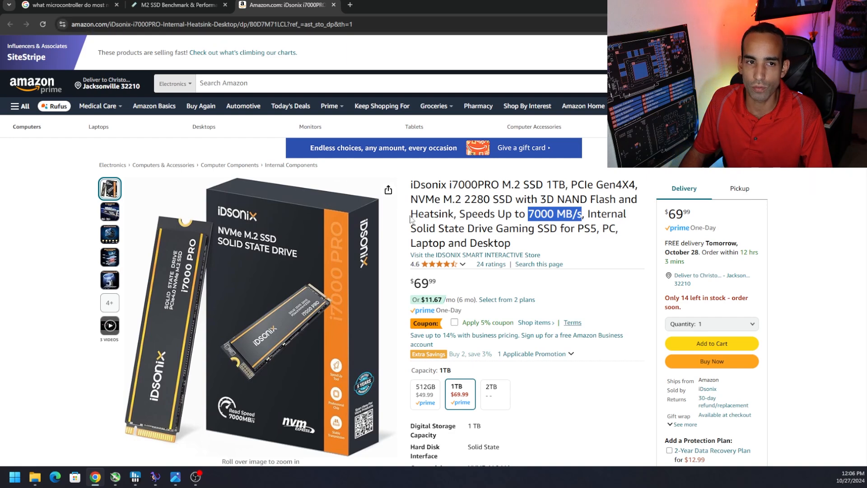
mouse_move(452, 222)
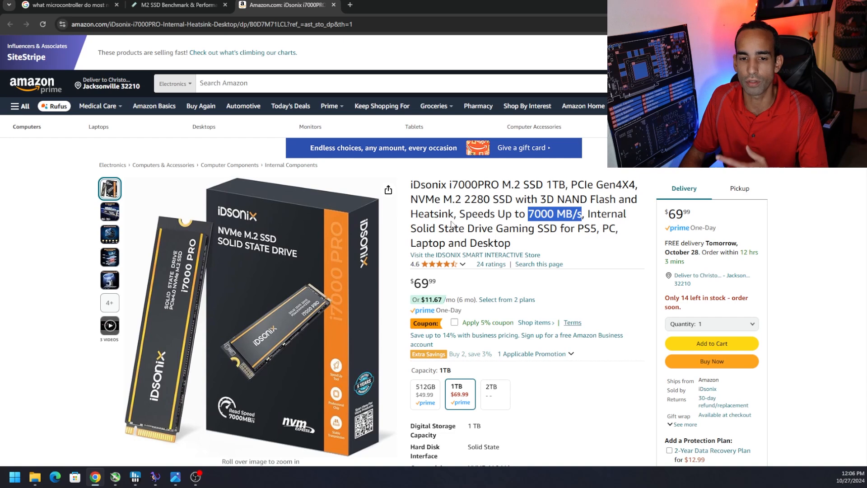
mouse_move(451, 221)
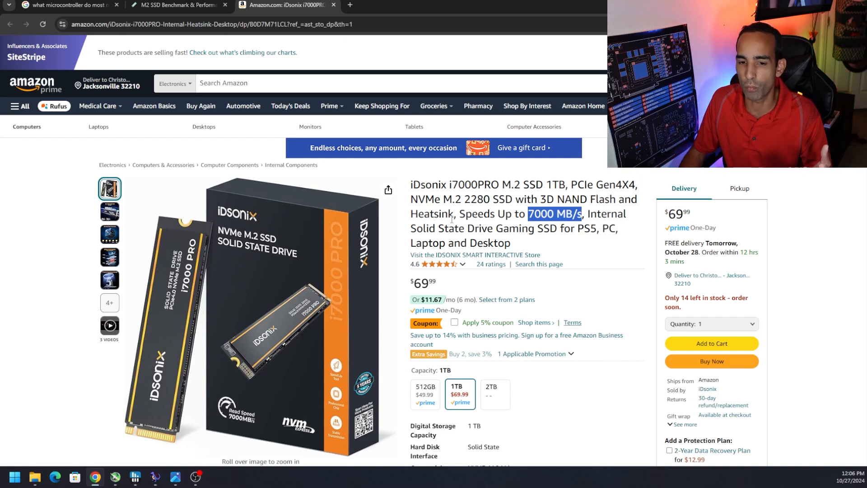